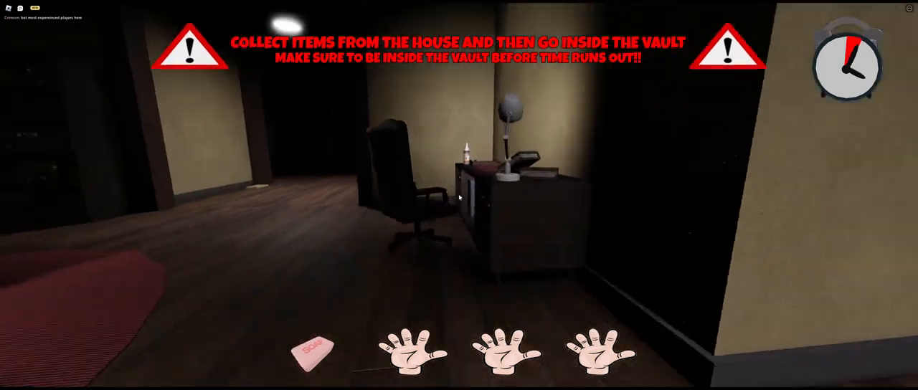
mouse_move(459, 198)
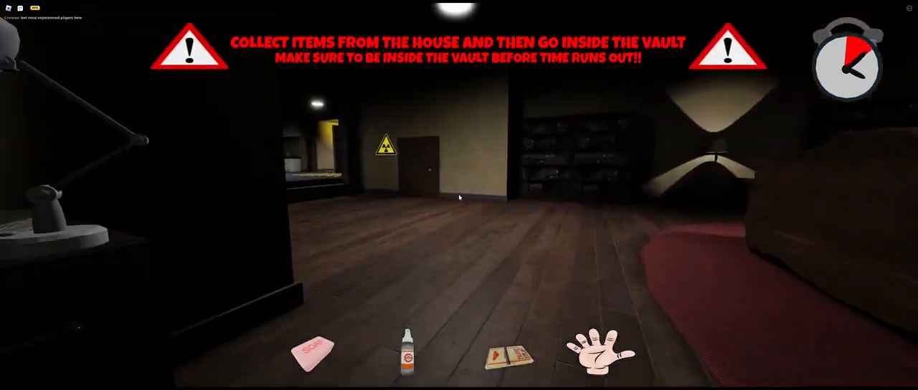
- Walk through the house collecting the gas mask, medkit, canned food and backpack
key(w)
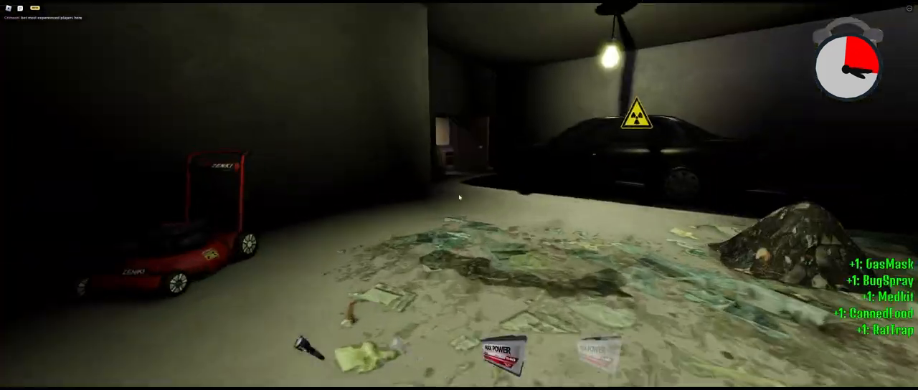
mouse_move(459, 198)
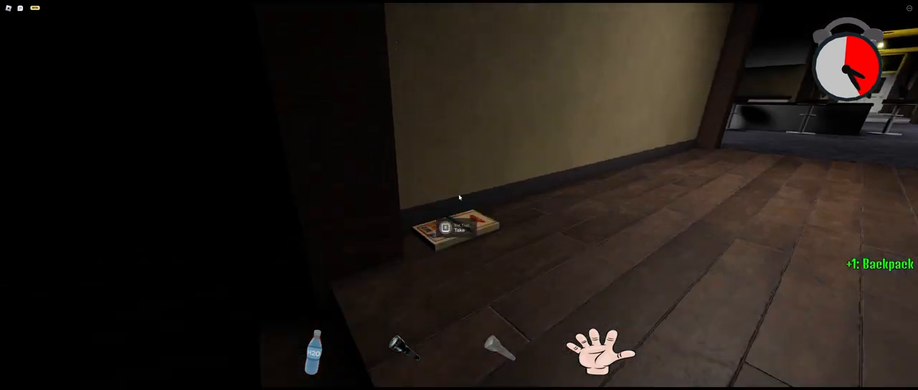
mouse_move(459, 198)
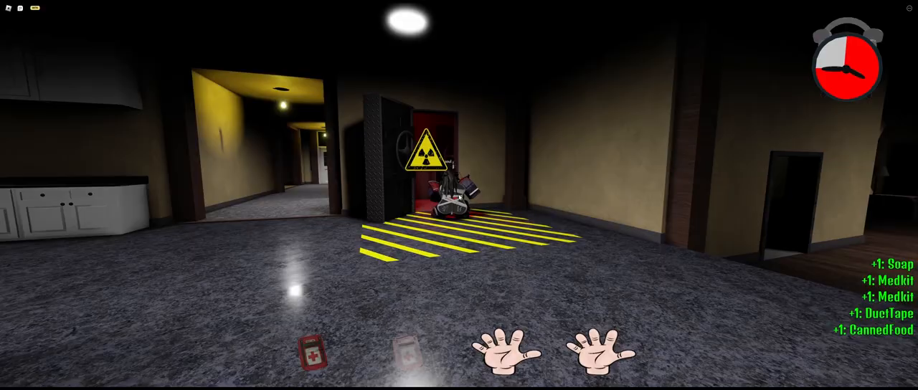
mouse_move(459, 195)
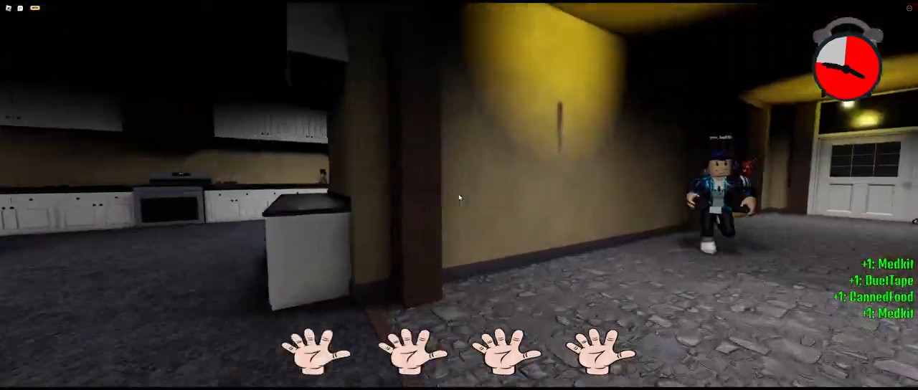
mouse_move(458, 195)
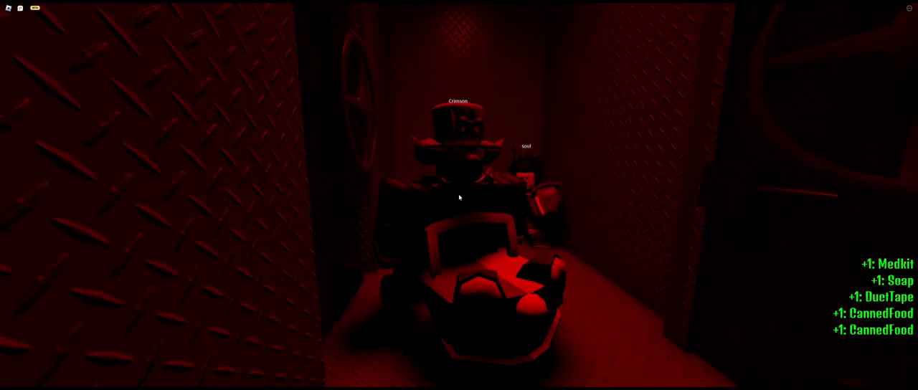
- Review the server's players in the Roblox menu, then resume the bunker game
key(Escape)
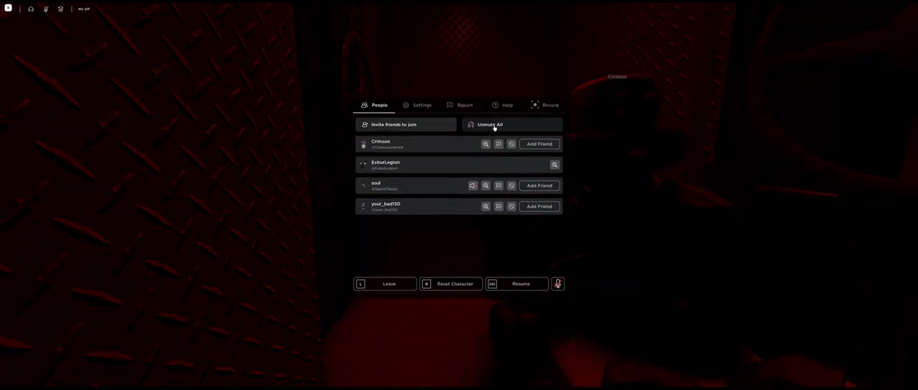
click(520, 284)
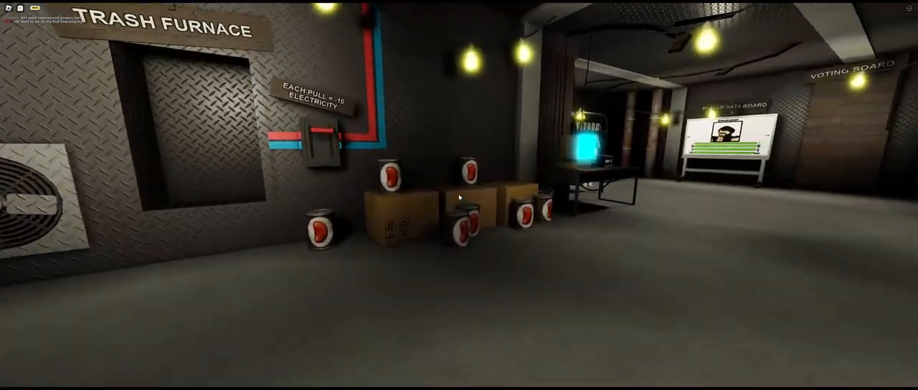
mouse_move(458, 195)
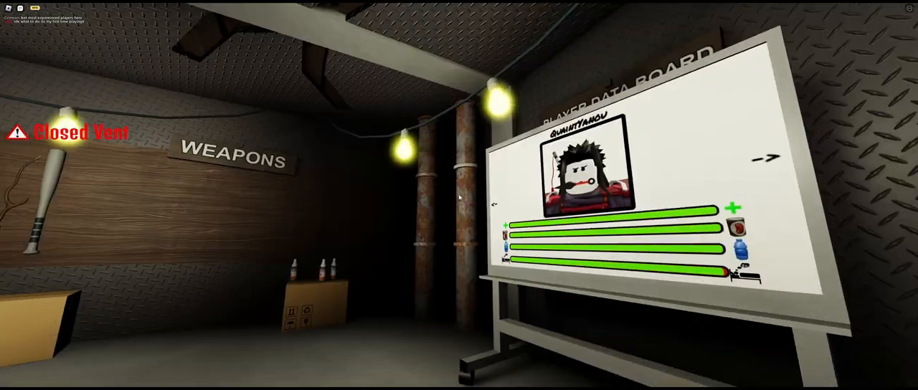
mouse_move(459, 195)
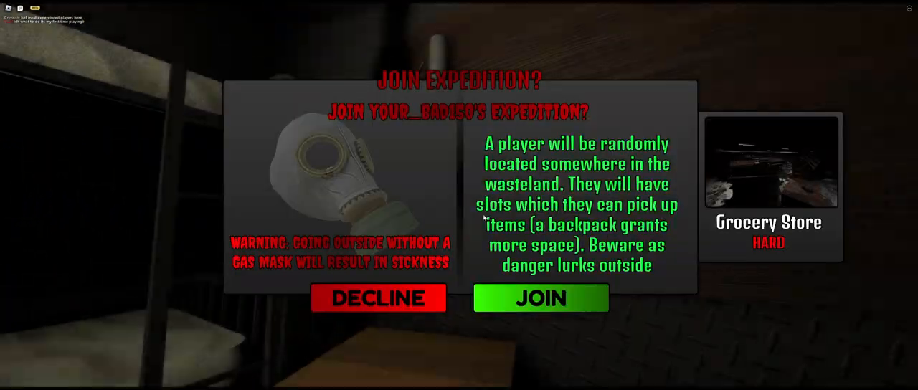
- Join the Grocery Store expedition and head for the supply table
click(540, 299)
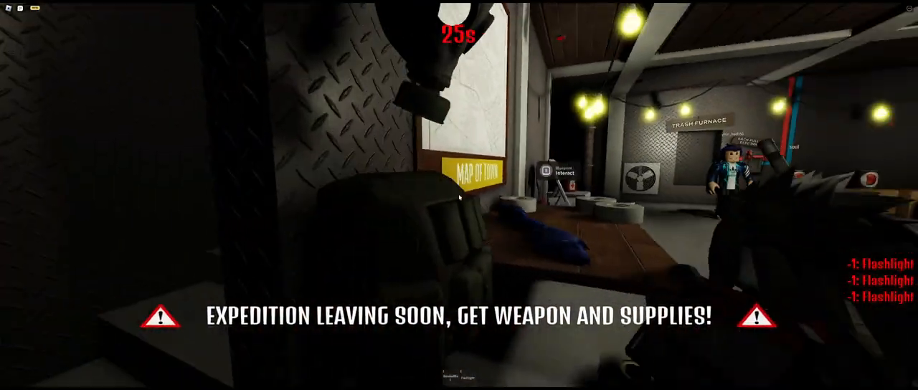
mouse_move(459, 195)
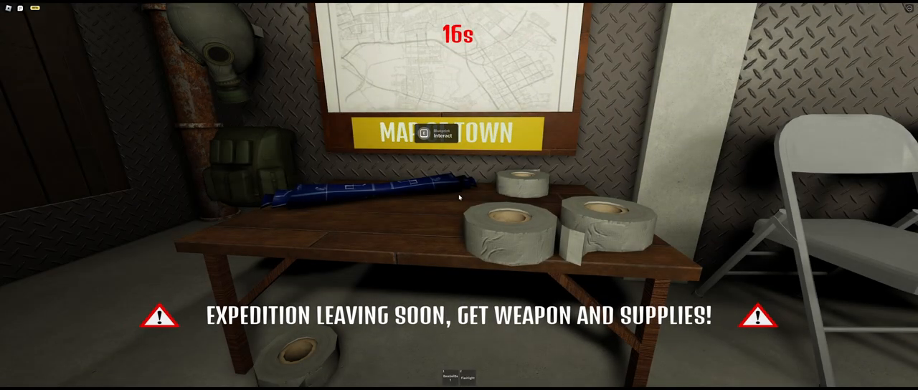
- Inspect the blueprint's info panel on the table and dismiss it before departure
click(438, 135)
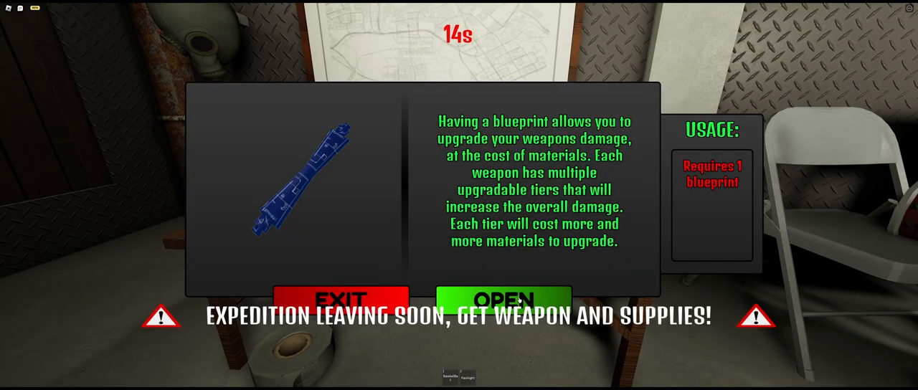
click(340, 299)
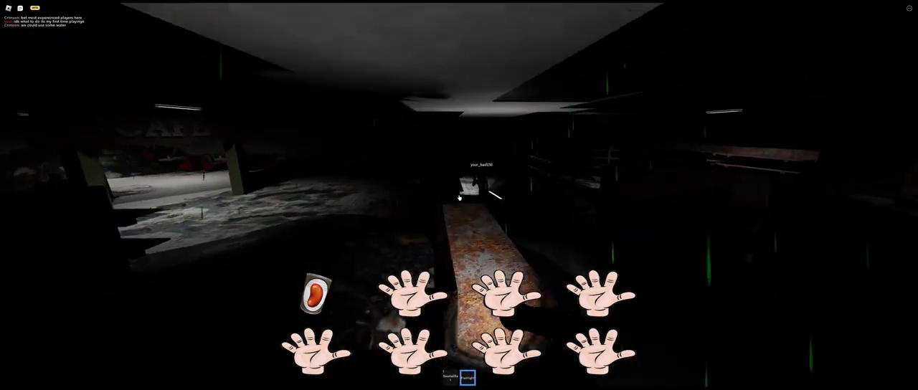
mouse_move(459, 195)
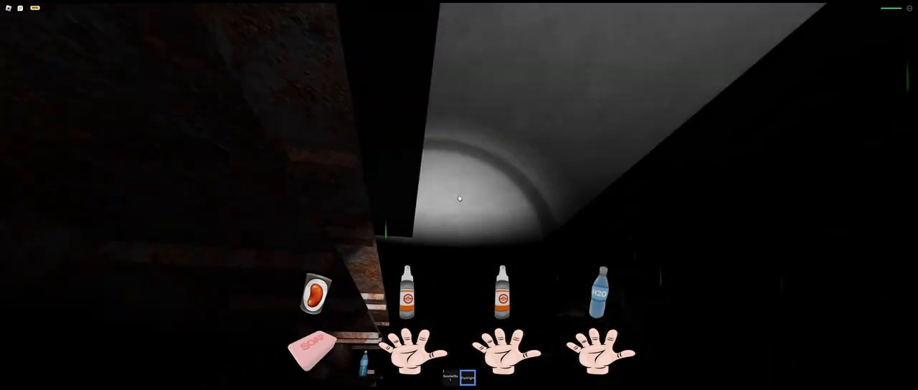
mouse_move(459, 195)
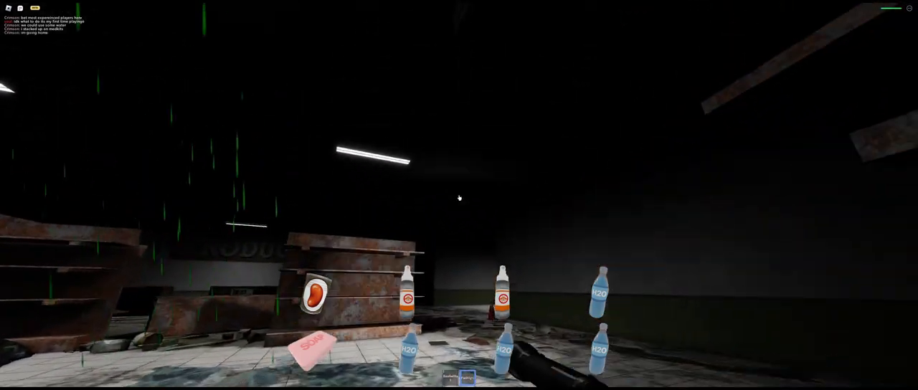
mouse_move(458, 198)
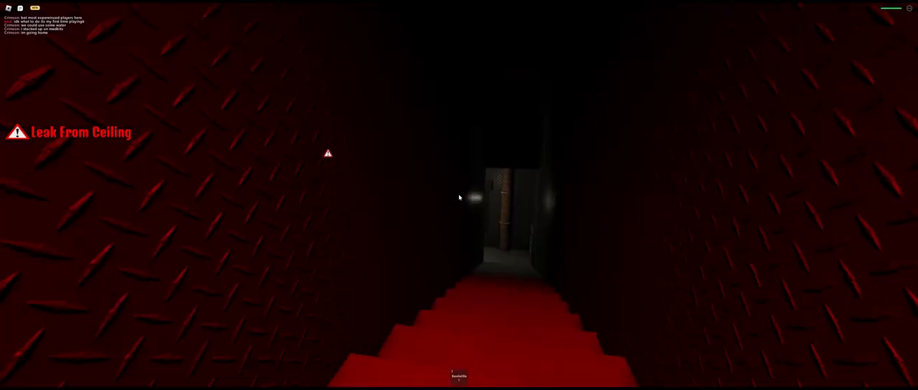
mouse_move(458, 198)
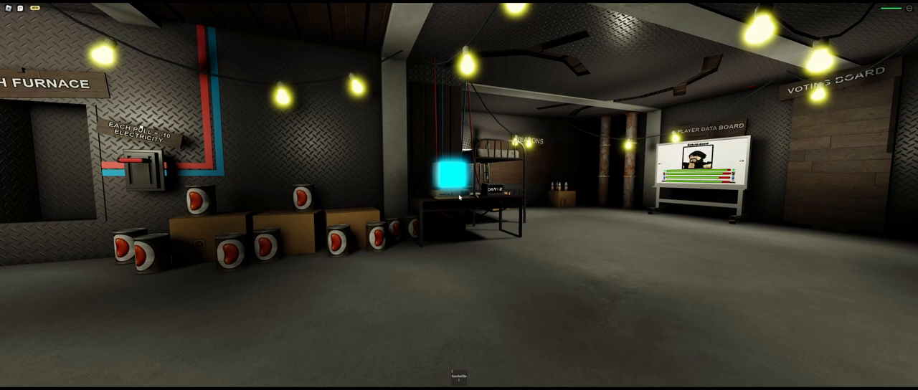
- Check the bunker computer's empty mail inbox and close it
click(450, 171)
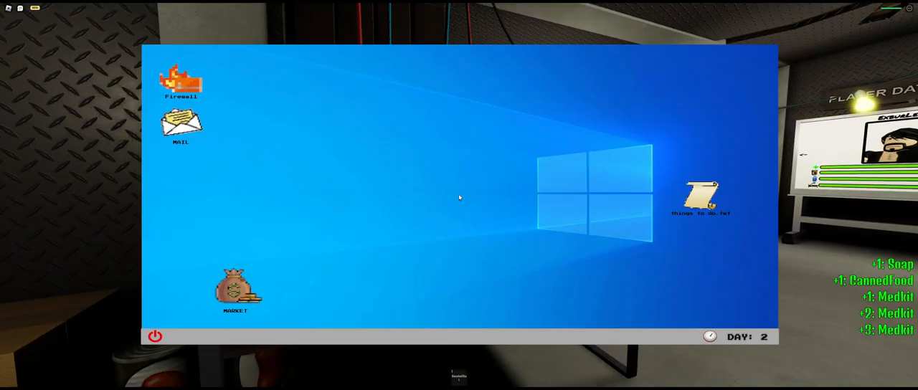
click(700, 198)
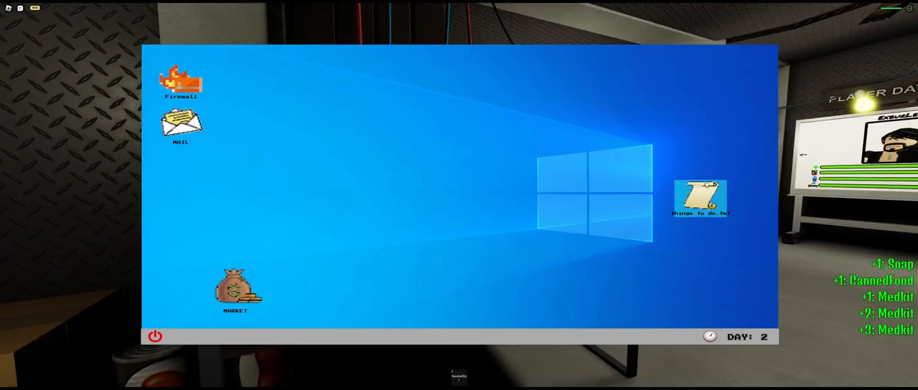
double_click(181, 122)
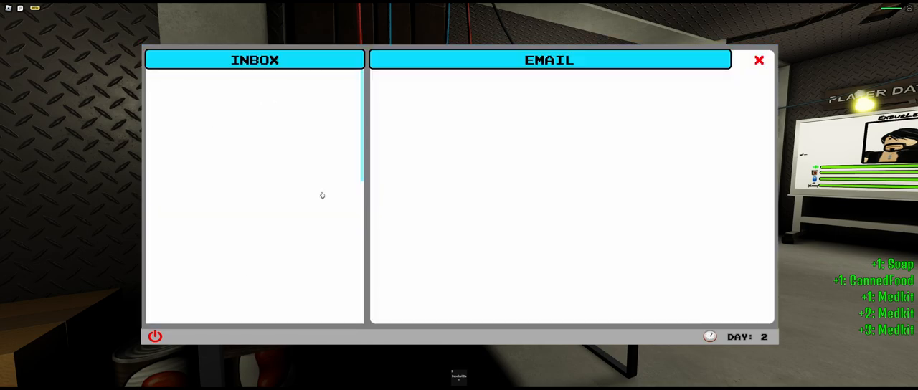
click(758, 60)
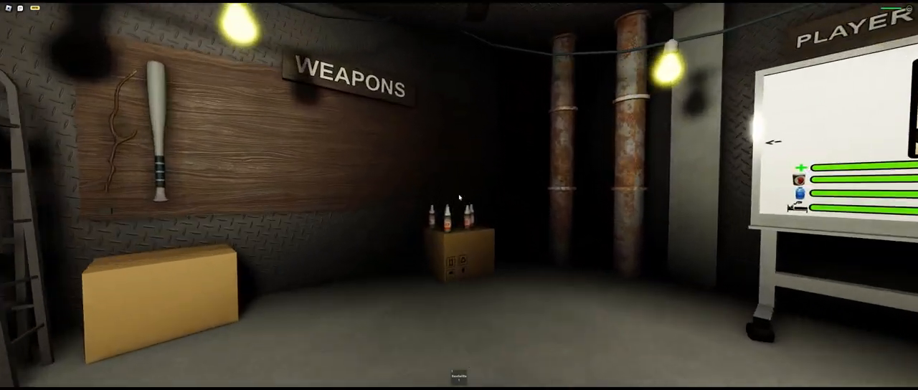
mouse_move(459, 198)
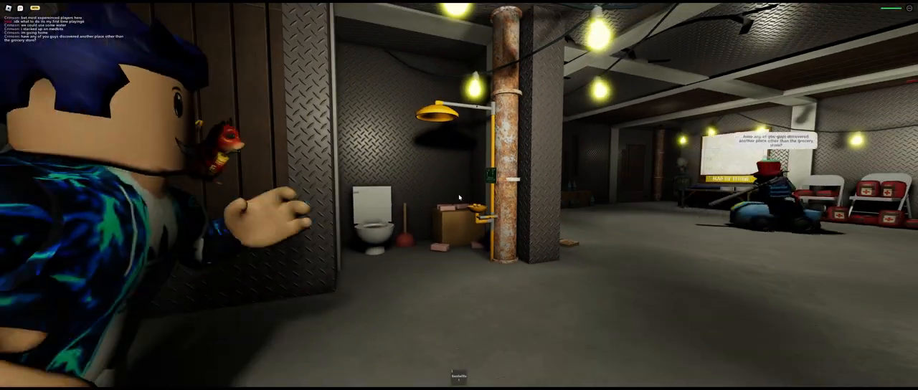
mouse_move(459, 198)
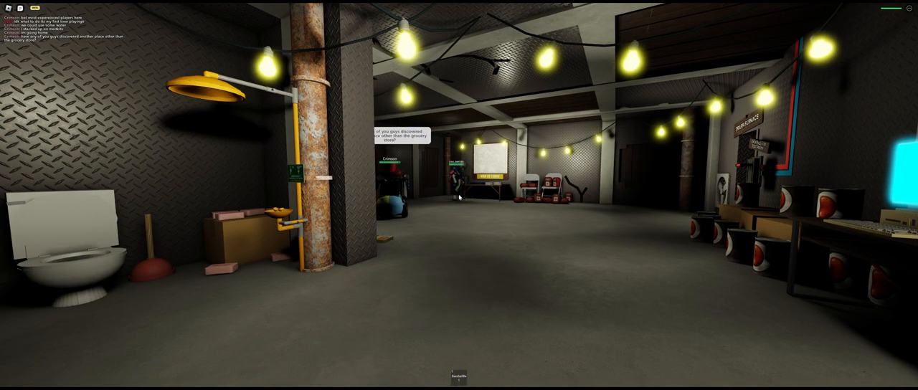
mouse_move(459, 198)
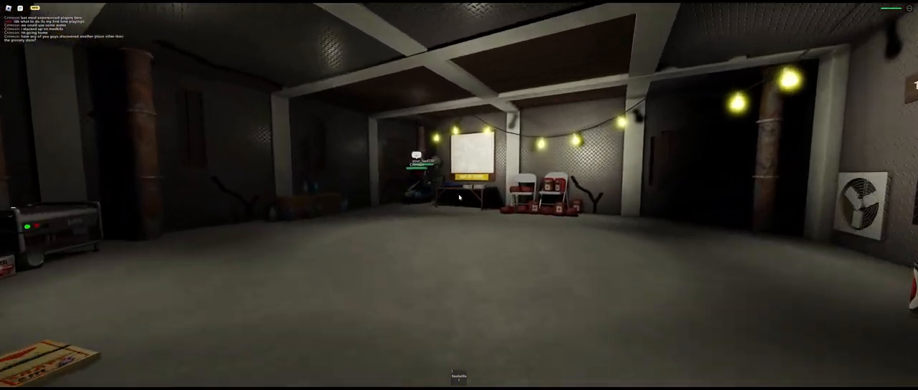
mouse_move(459, 198)
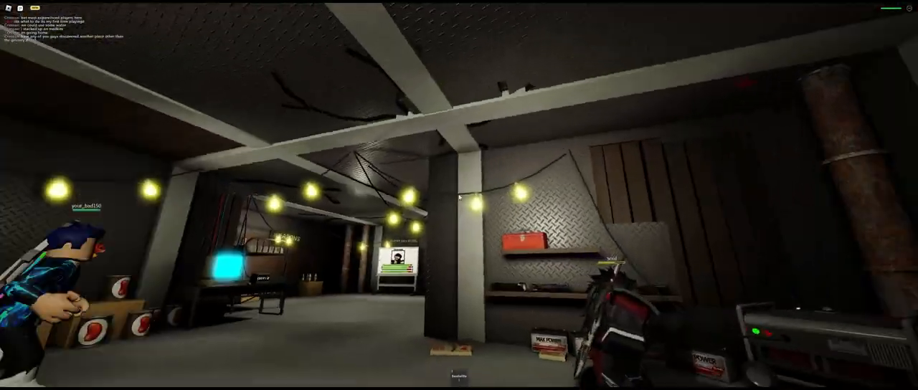
mouse_move(459, 197)
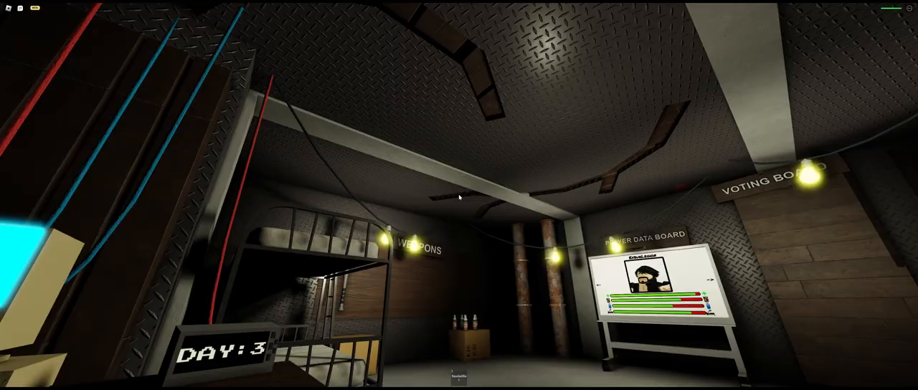
mouse_move(459, 198)
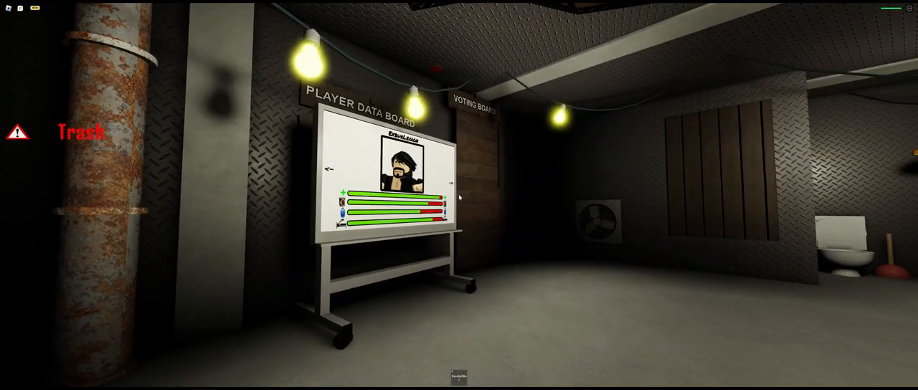
mouse_move(459, 195)
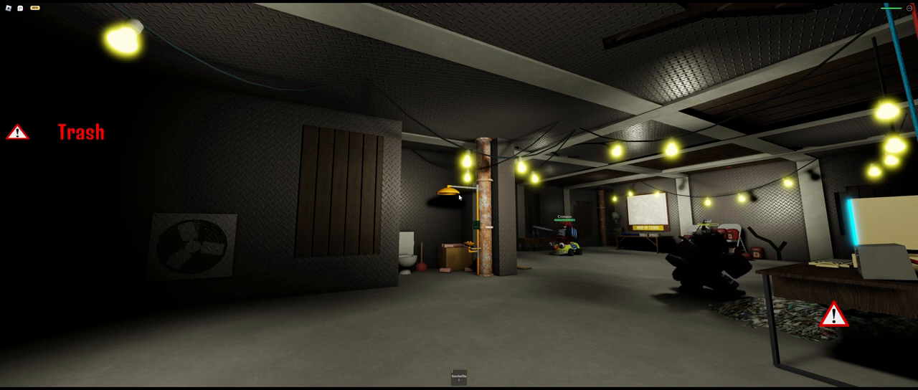
mouse_move(459, 195)
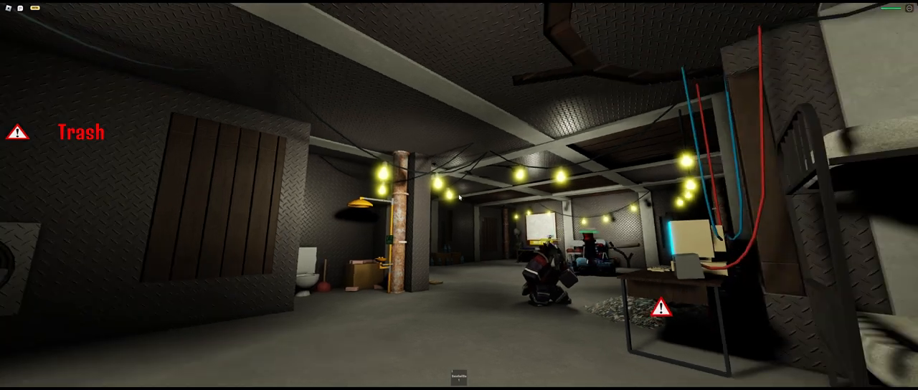
mouse_move(459, 198)
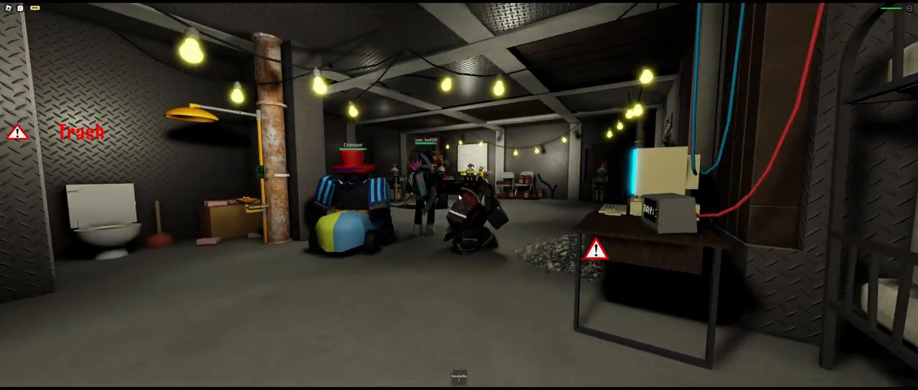
mouse_move(459, 195)
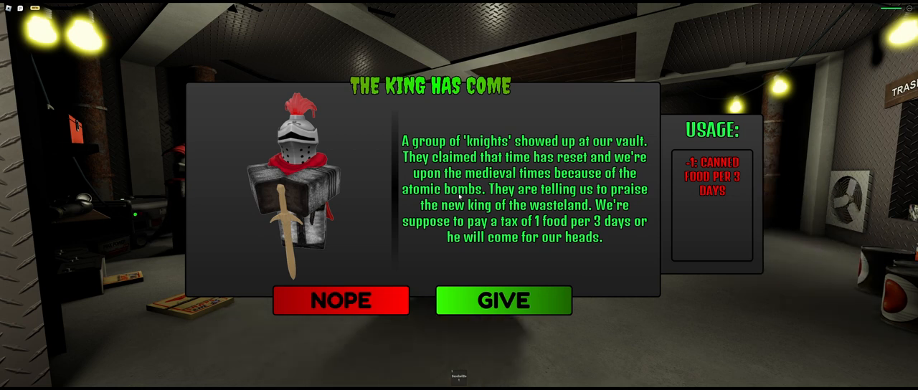
mouse_move(373, 295)
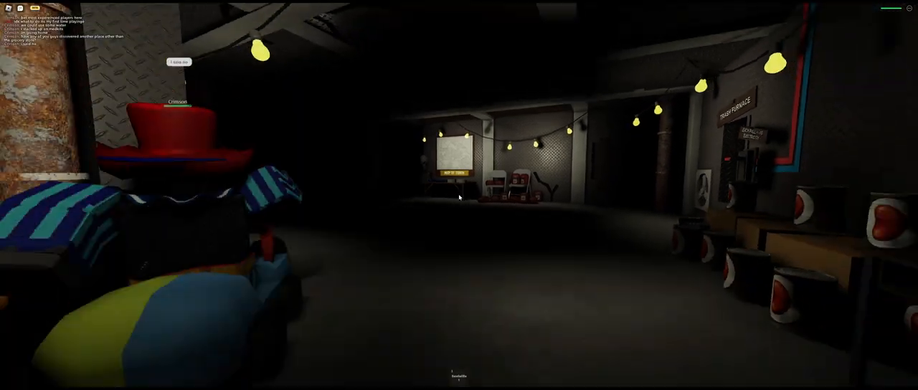
mouse_move(459, 198)
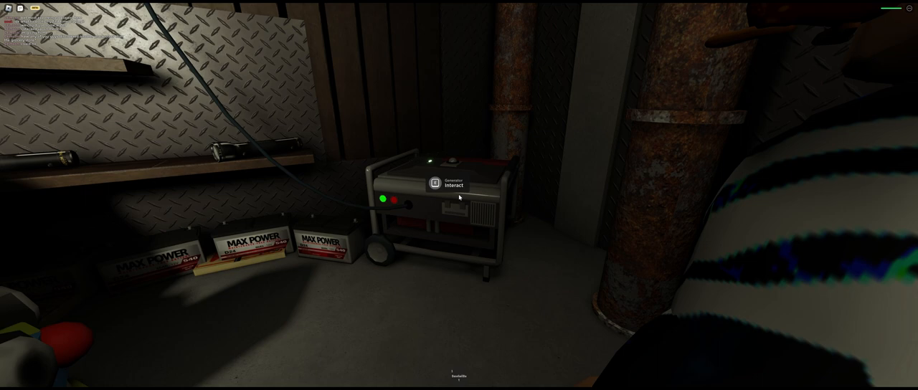
- Interact with the generator beside the MAX POWER batteries
click(452, 184)
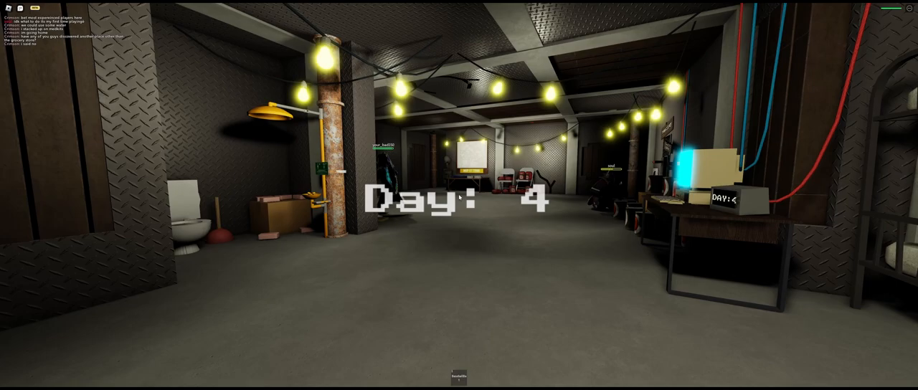
mouse_move(459, 198)
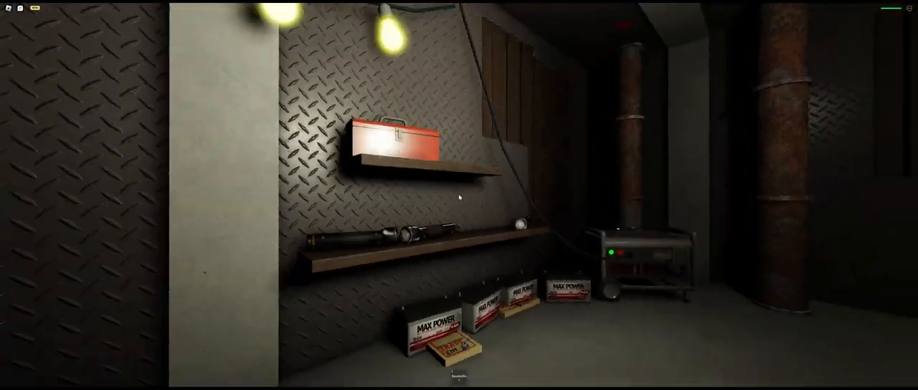
mouse_move(459, 195)
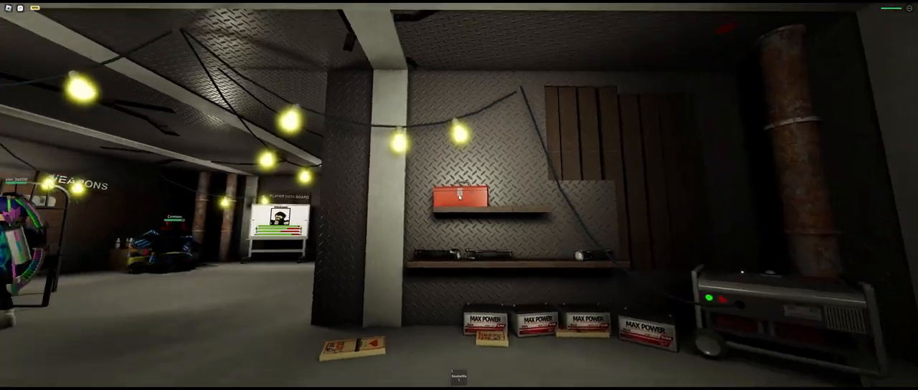
mouse_move(459, 198)
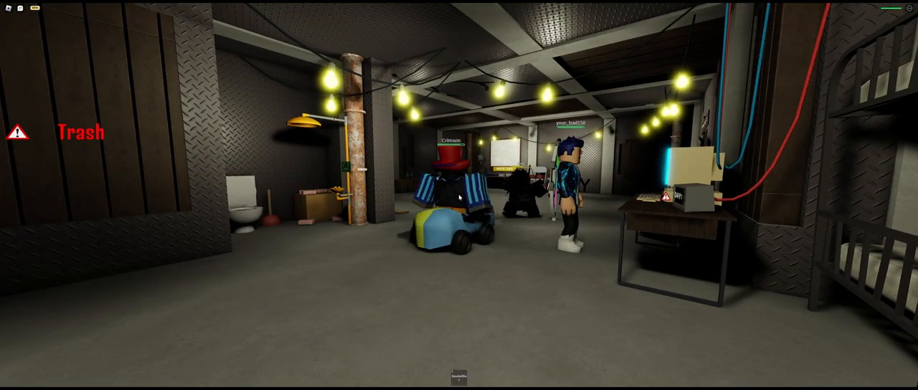
key(Escape)
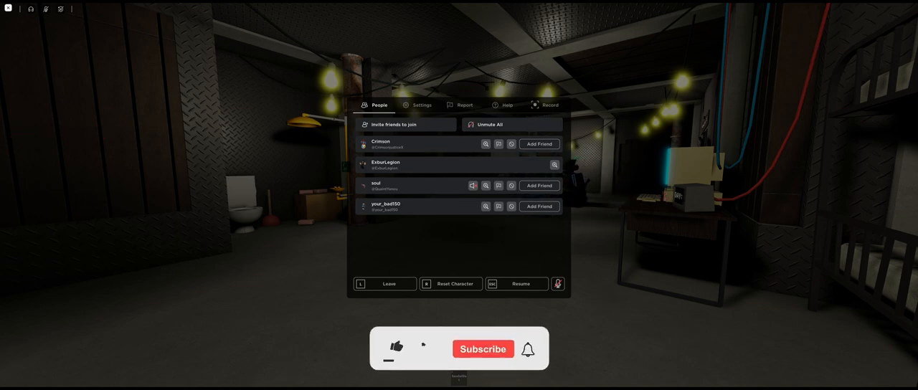
click(396, 350)
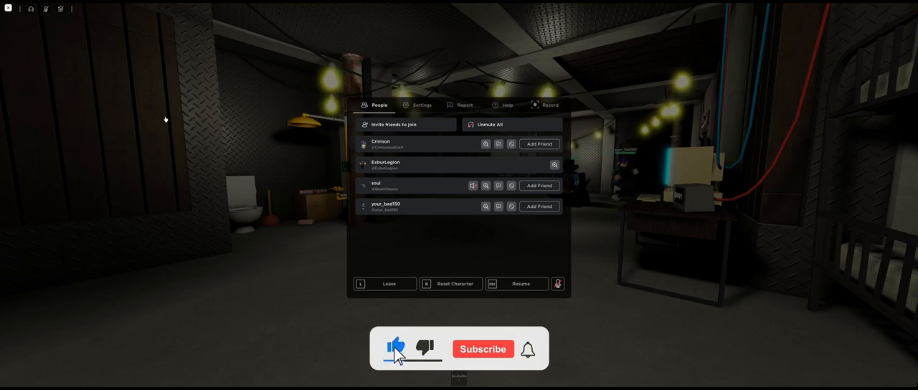
click(516, 284)
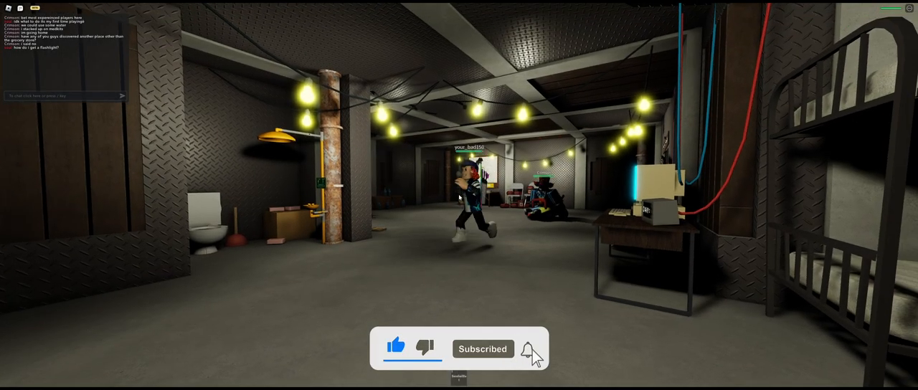